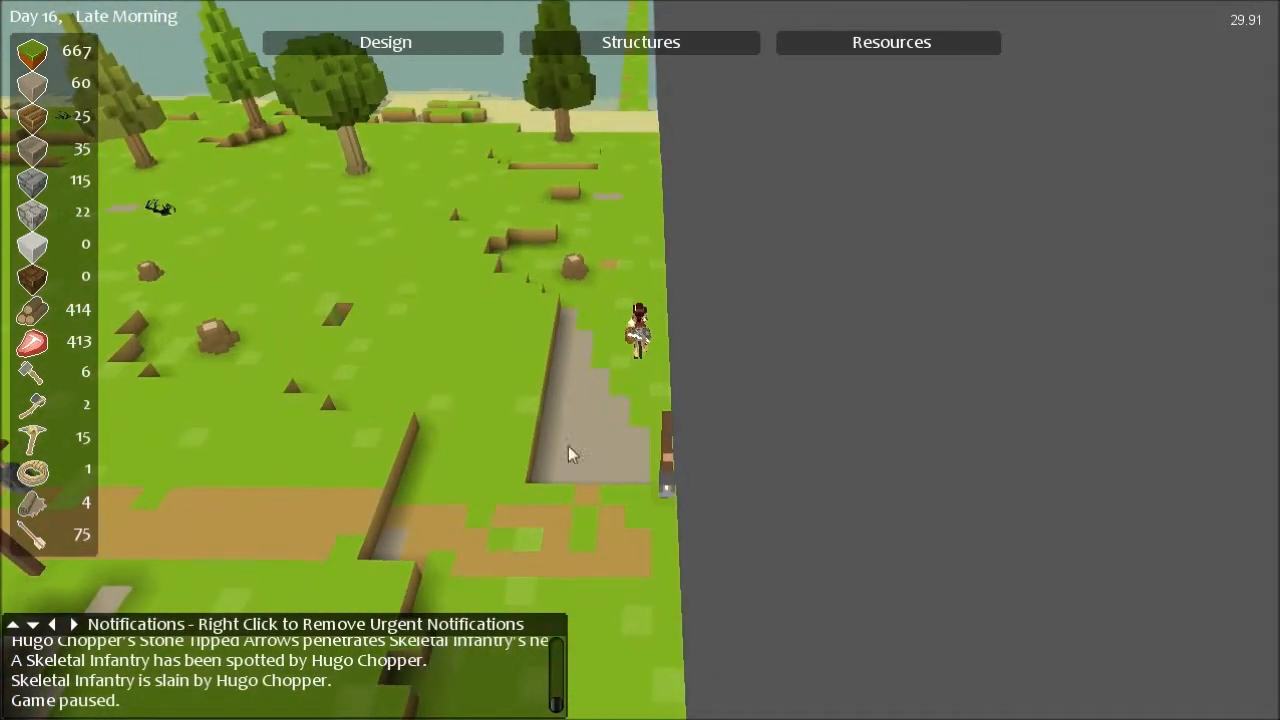
Bring up the Design menu to start designating roads toward the map edge.
left_click(384, 42)
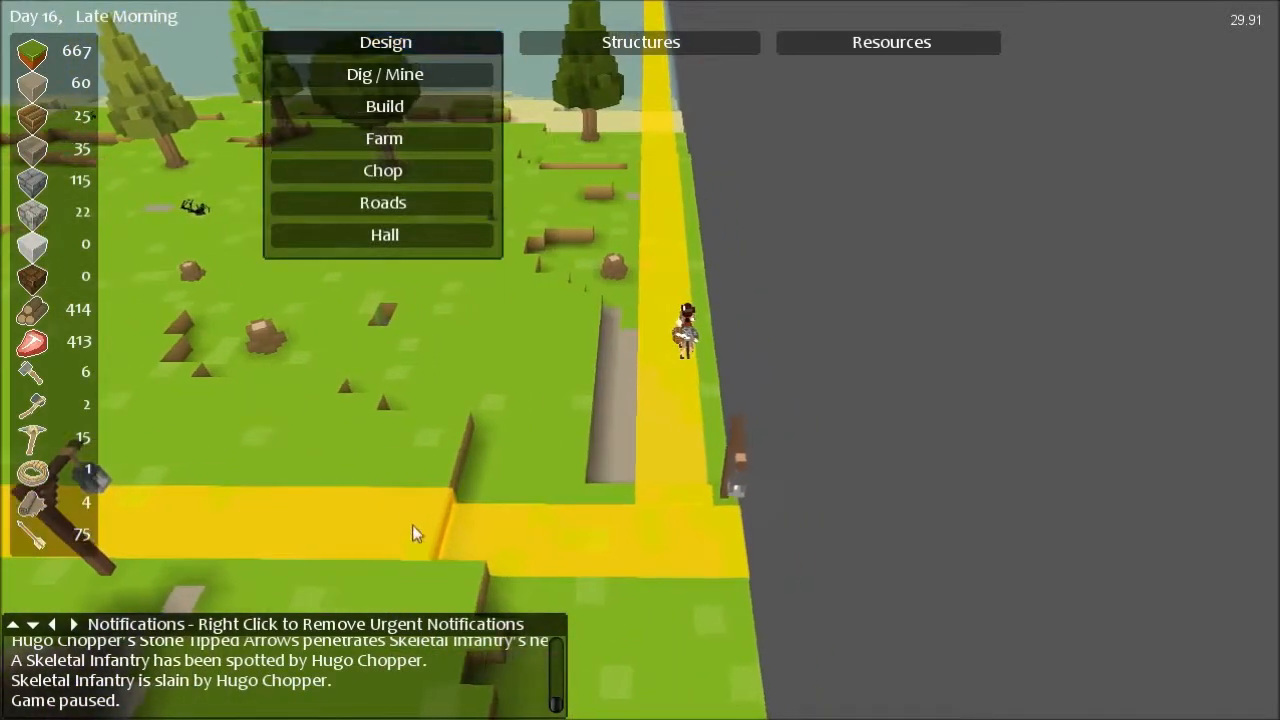
mouse_move(644, 162)
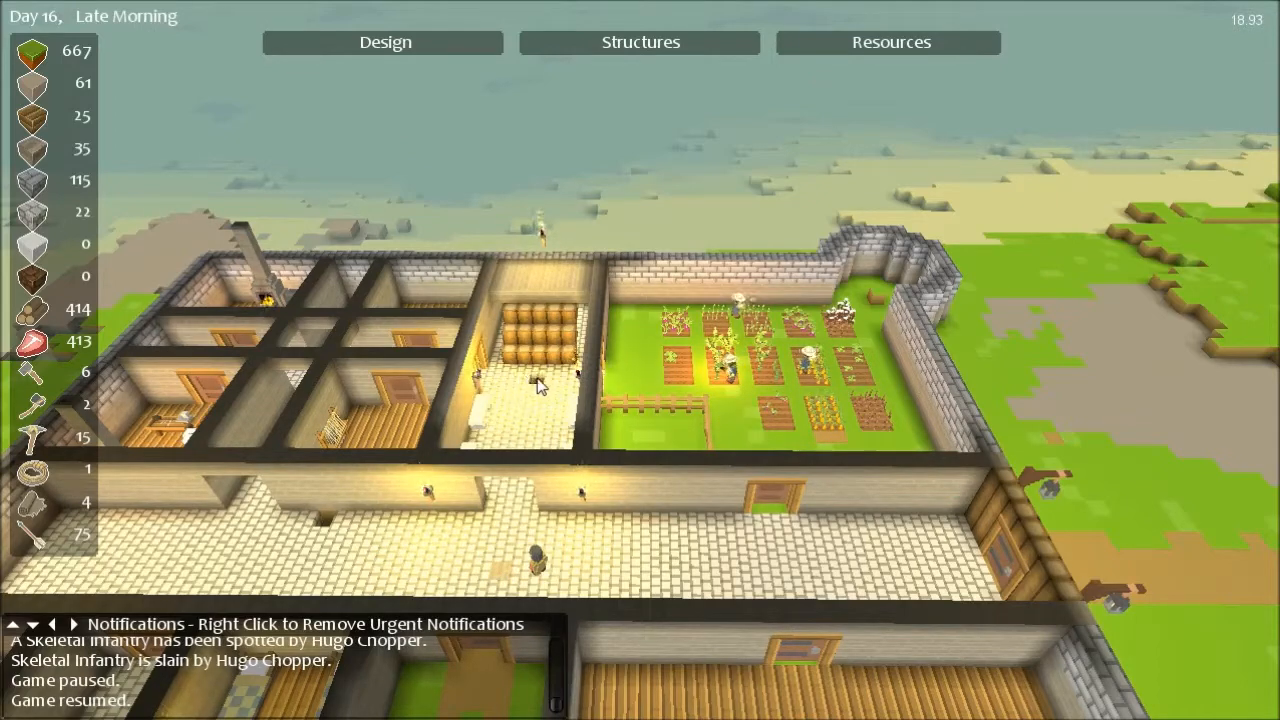
mouse_move(530, 664)
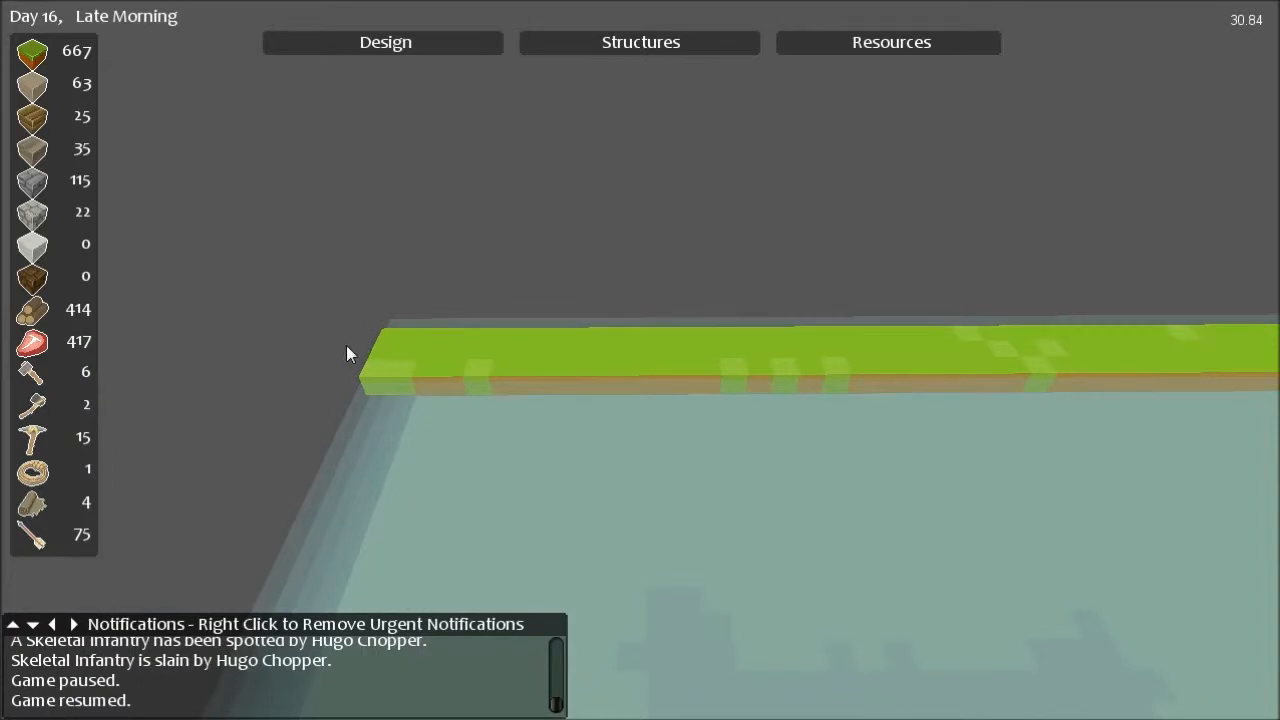
mouse_move(436, 358)
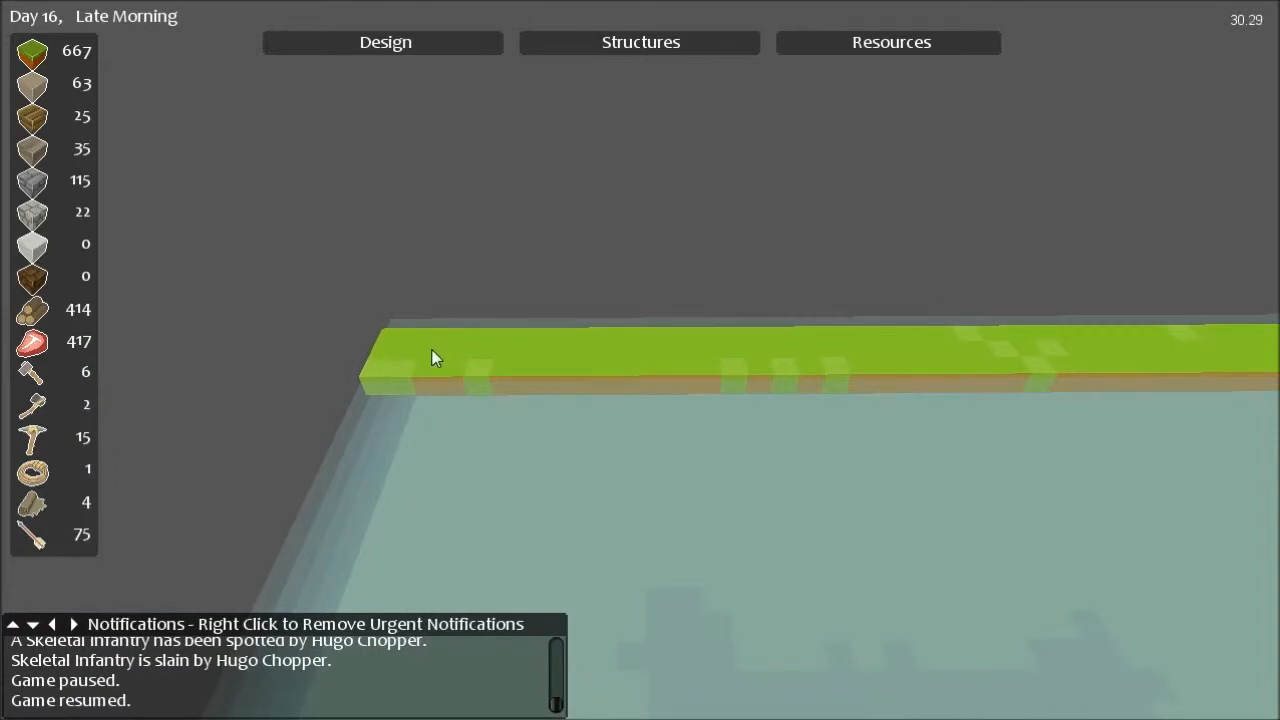
mouse_move(370, 356)
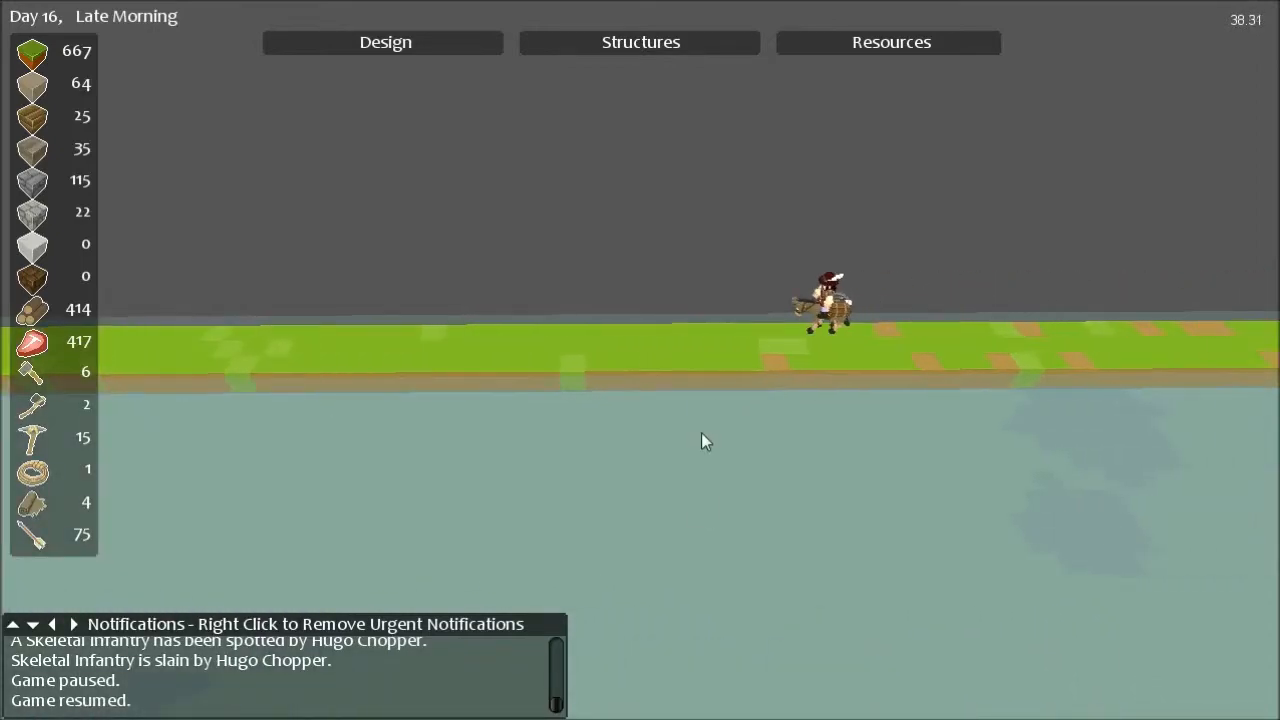
Briefly bring up the Design menu and its Roads option while the merchant rides the edge road.
left_click(384, 42)
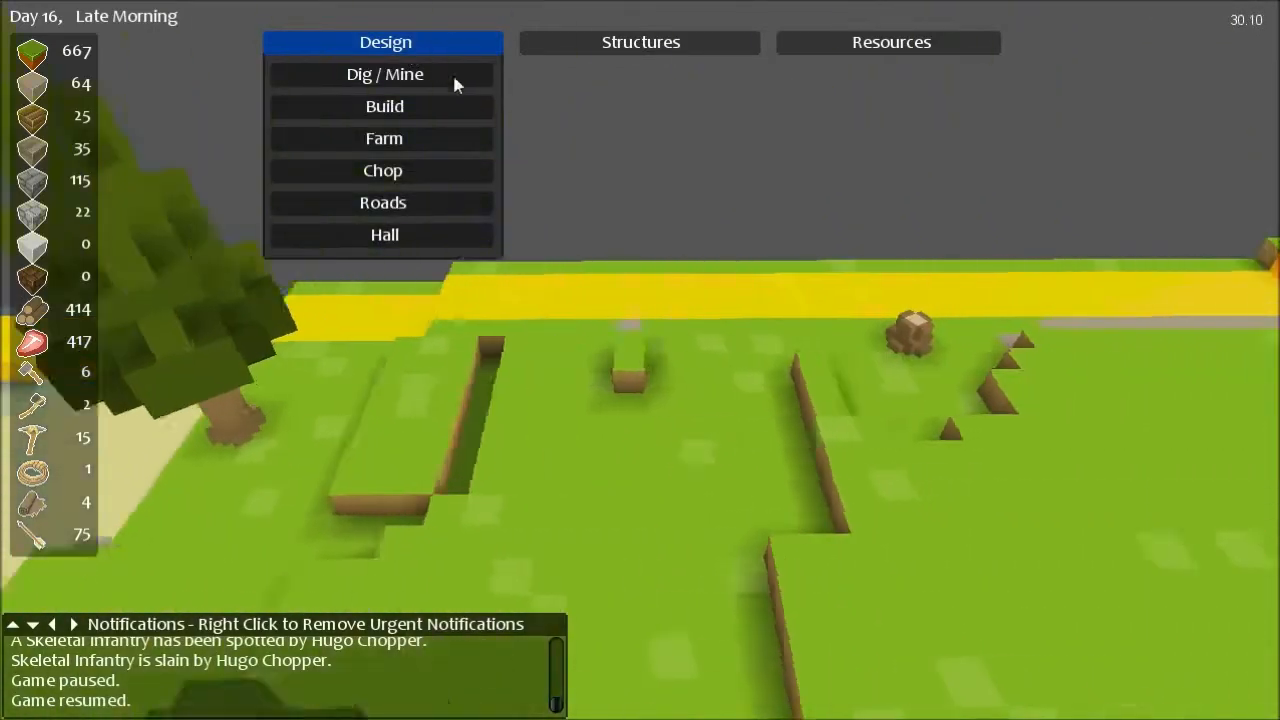
left_click(384, 74)
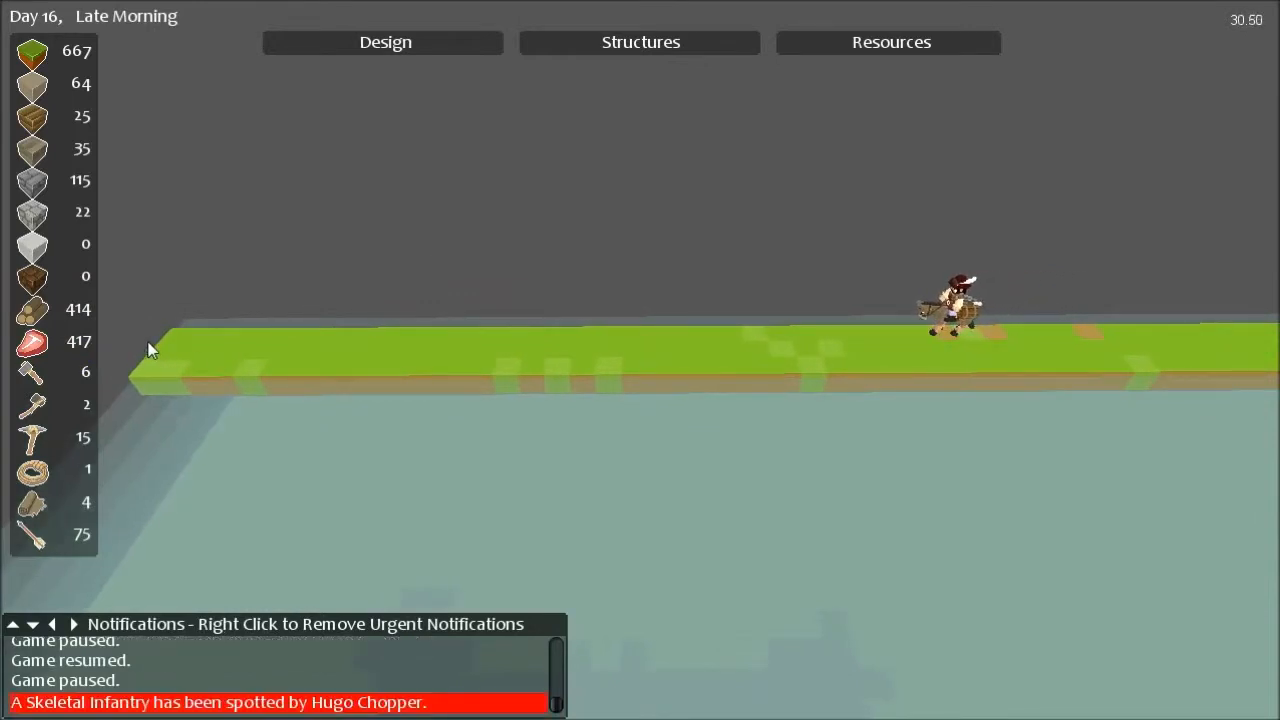
mouse_move(310, 710)
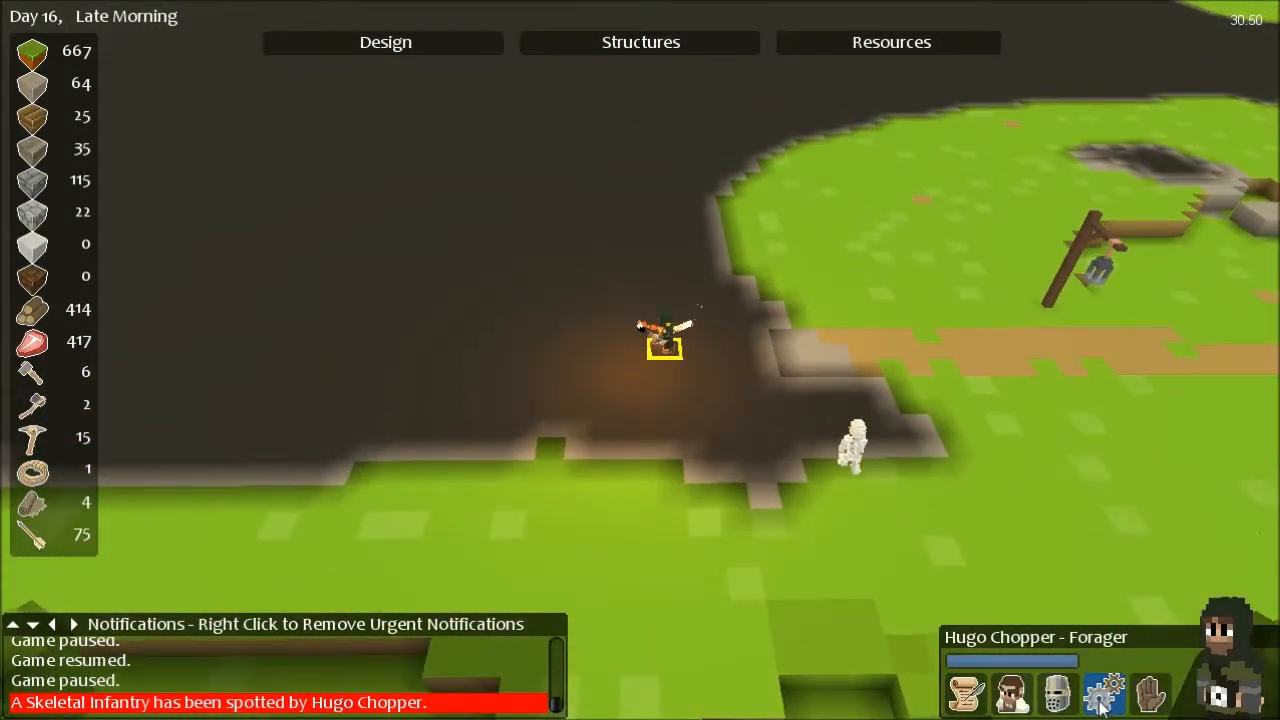
Make the forager an Infantry soldier and check his Iron Broadsword under Equipment.
left_click(1104, 692)
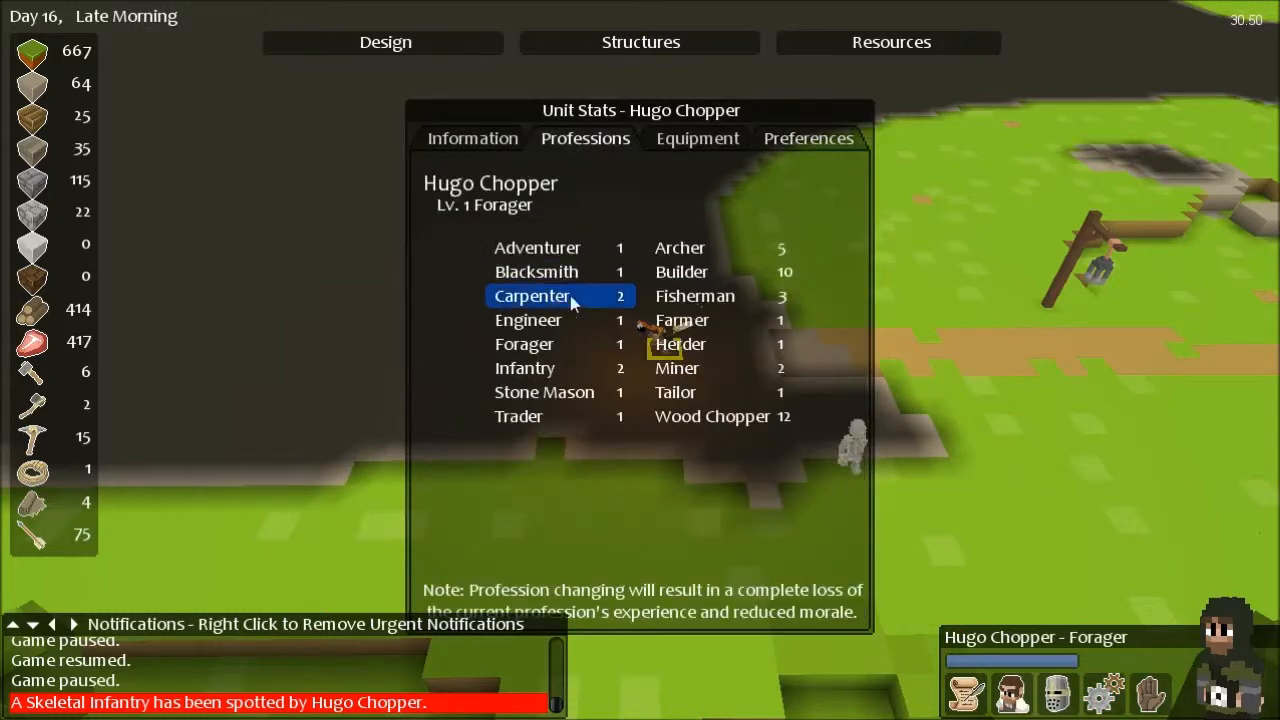
left_click(696, 138)
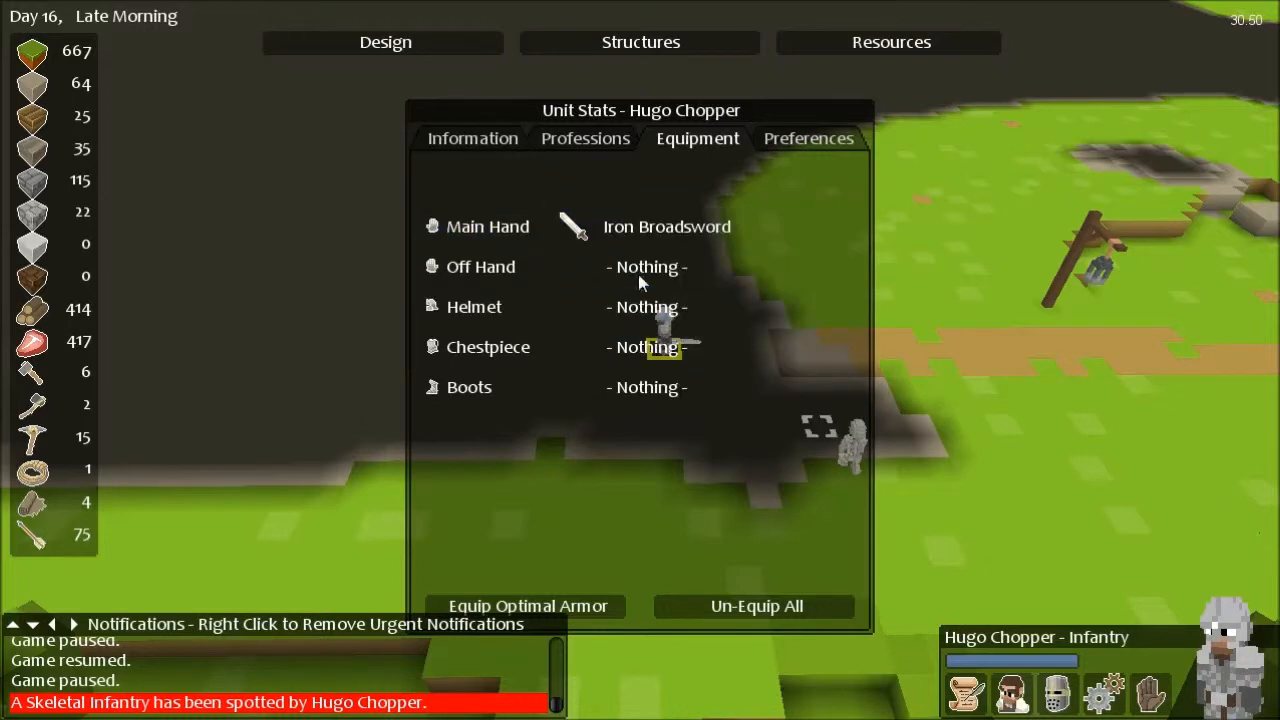
left_click(480, 266)
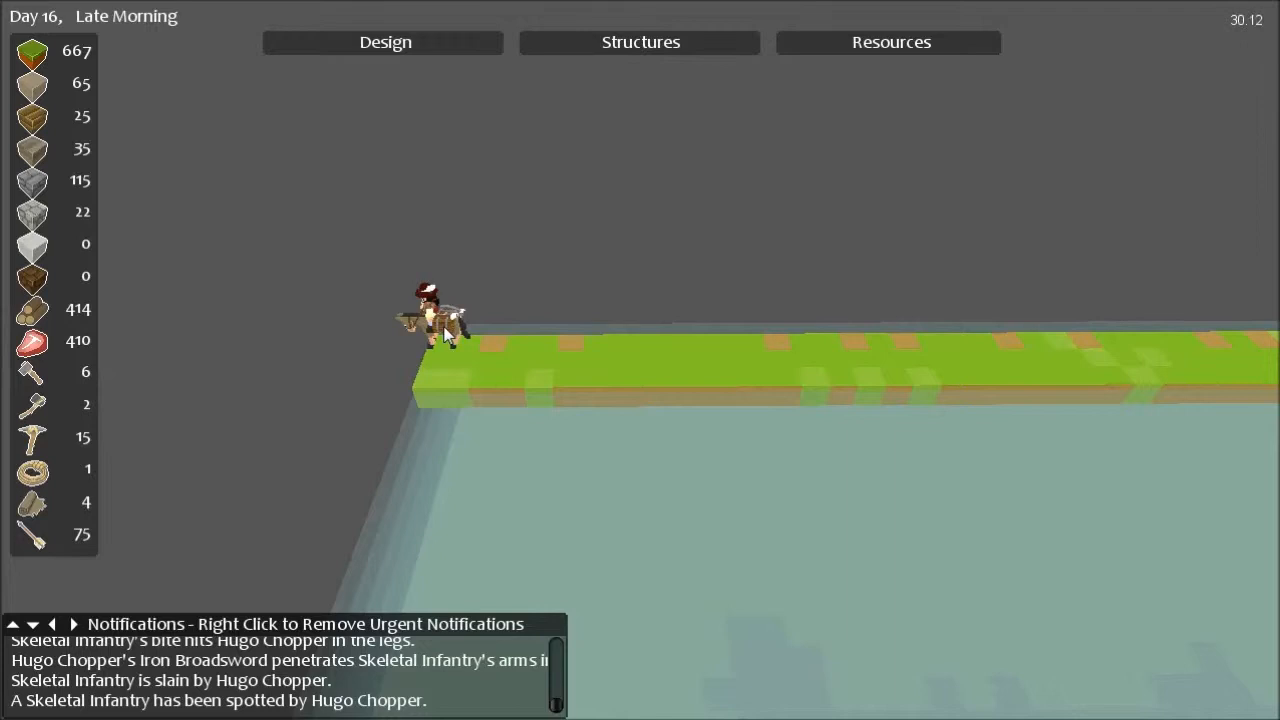
mouse_move(510, 376)
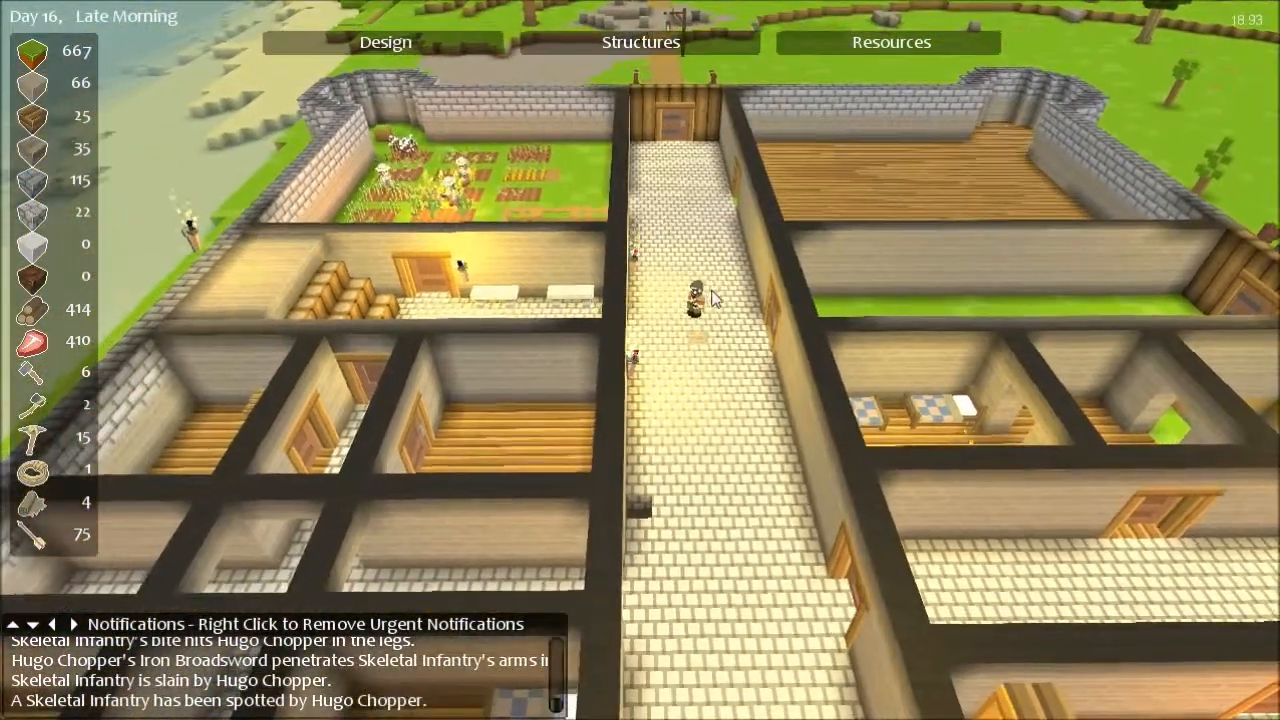
Make the trader Rick a Farmer through his Unit Stats professions list.
left_click(684, 300)
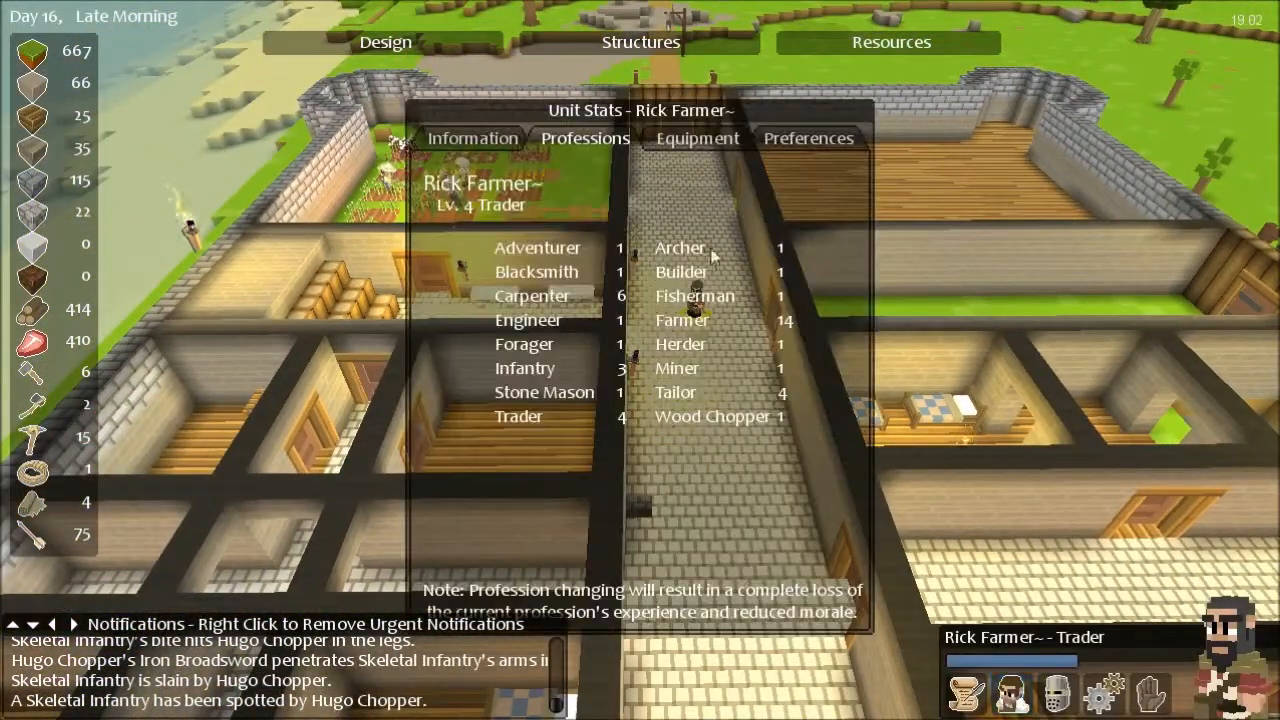
left_click(682, 320)
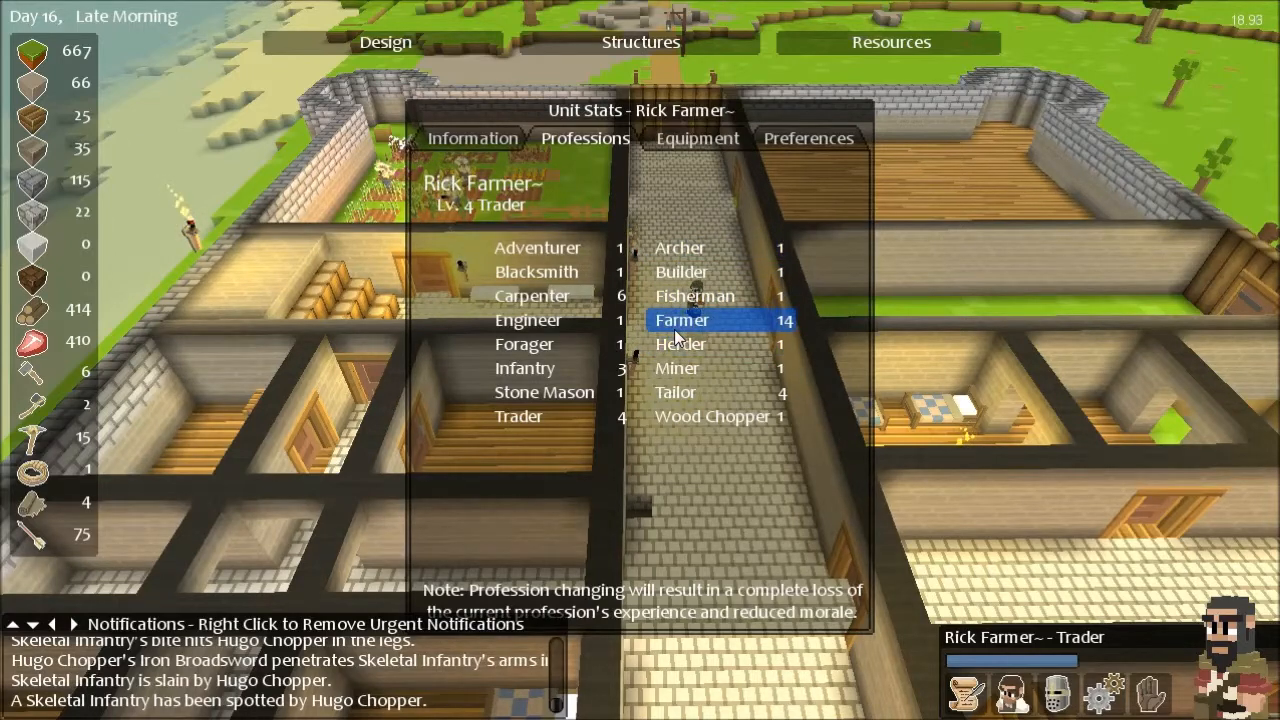
left_click(696, 138)
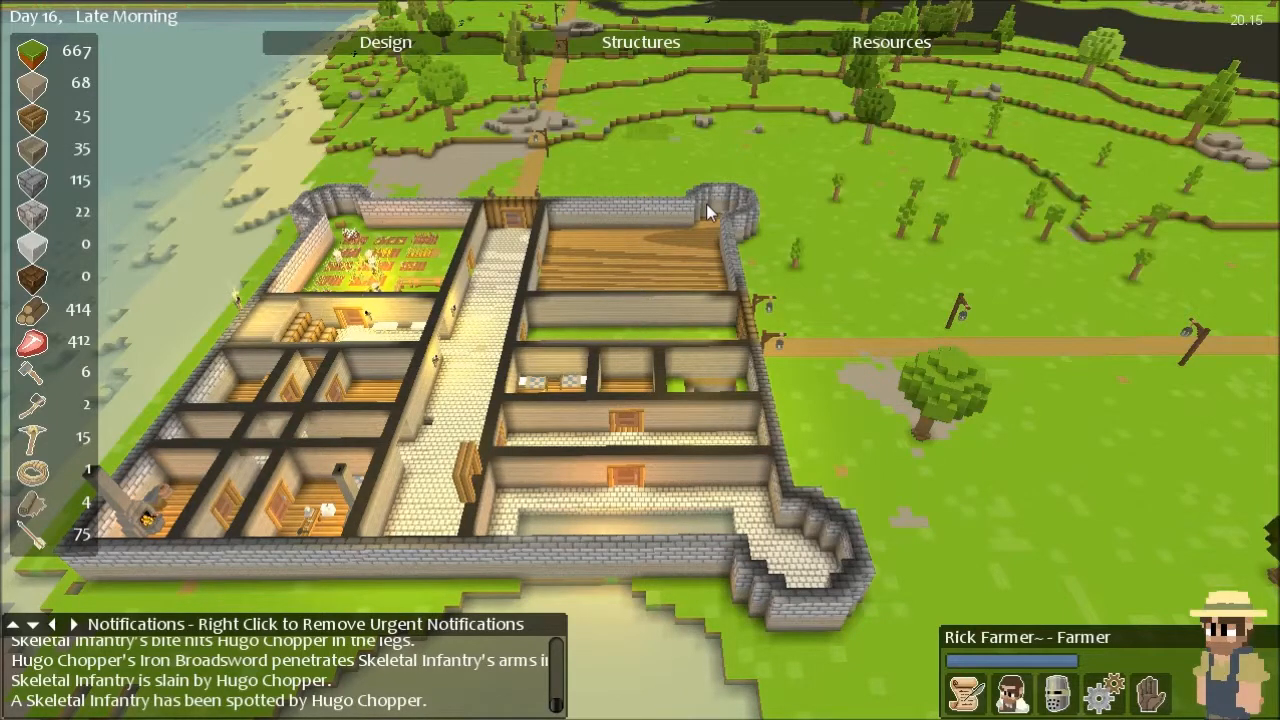
mouse_move(964, 164)
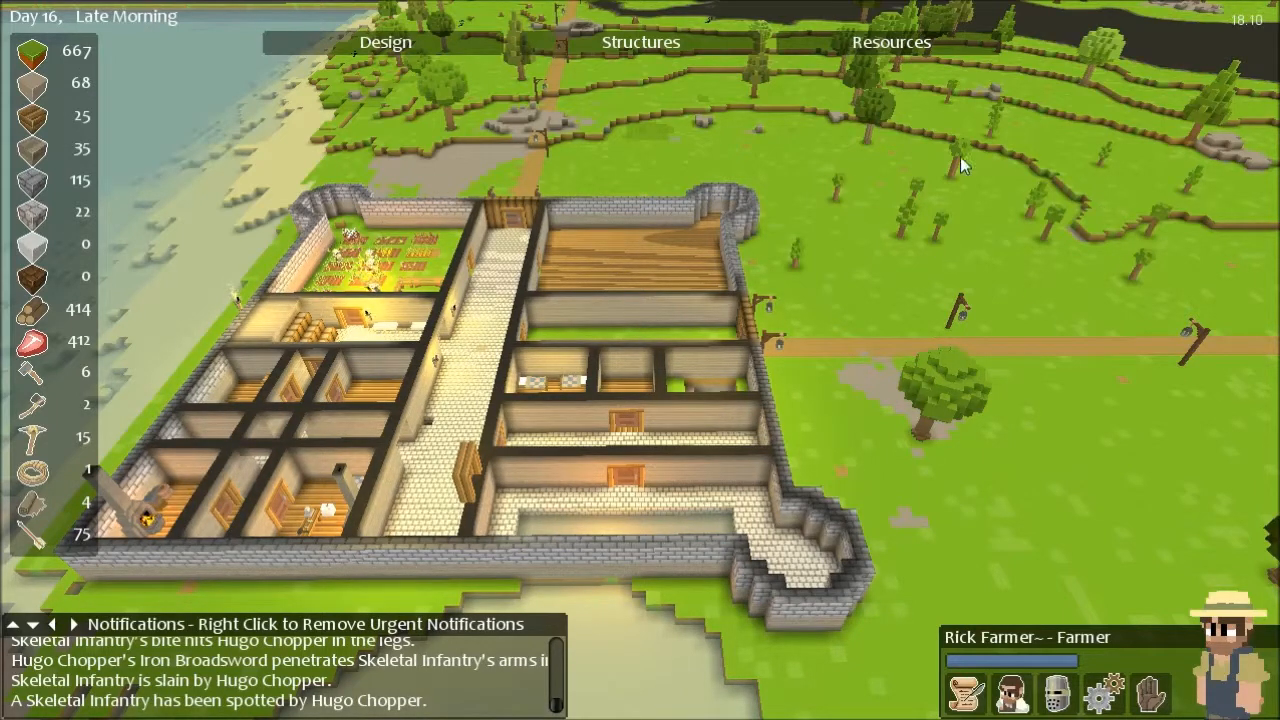
mouse_move(808, 252)
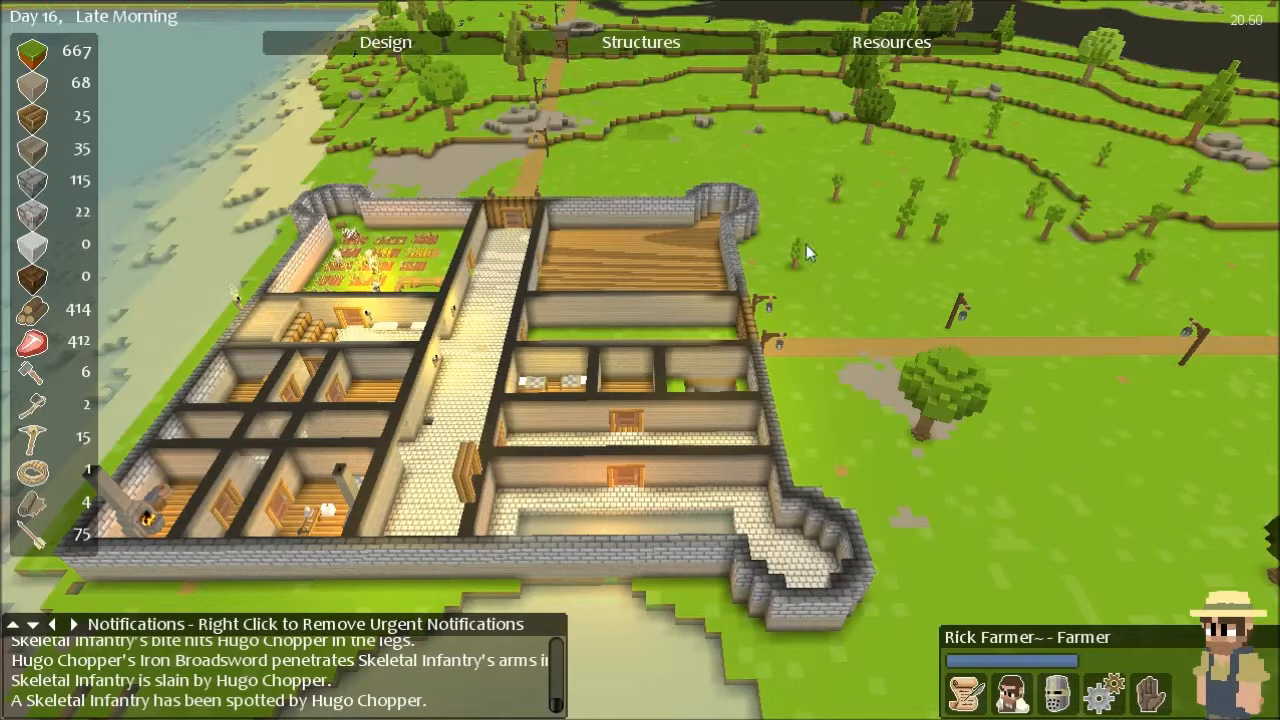
mouse_move(496, 482)
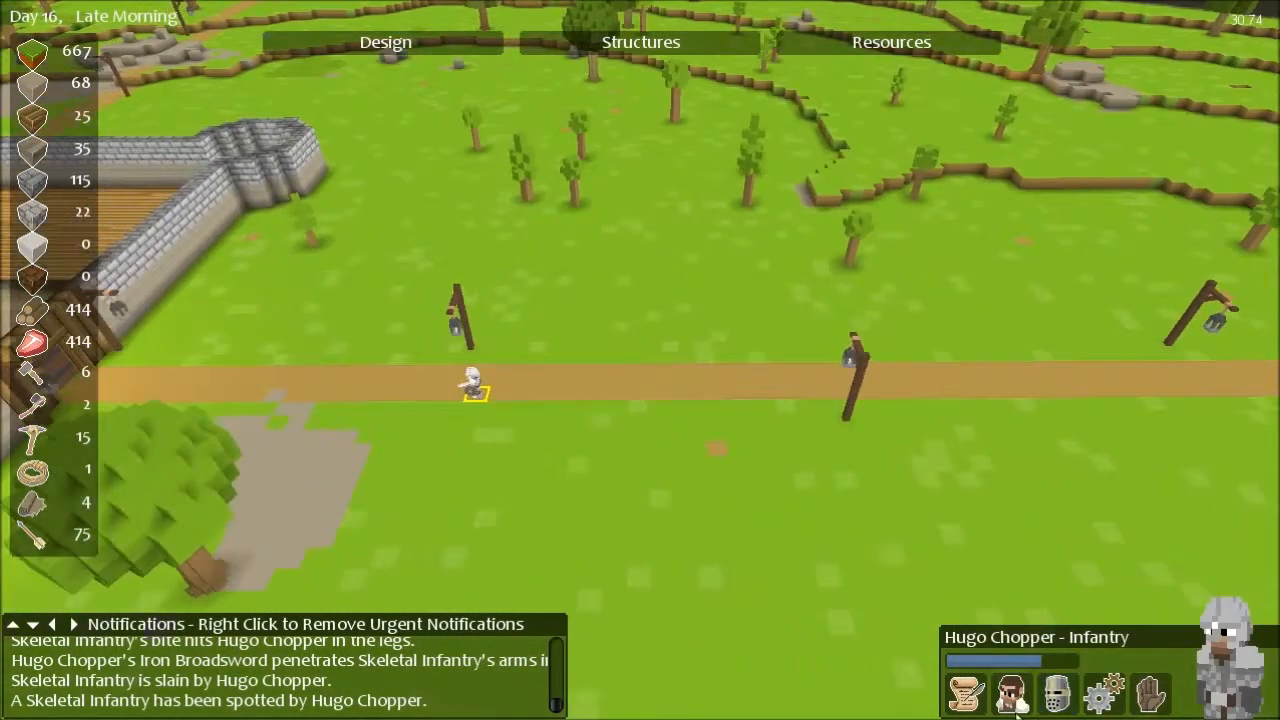
Make Hugo Chopper a Forager and bring up his off-hand items to give him a torch.
left_click(1012, 692)
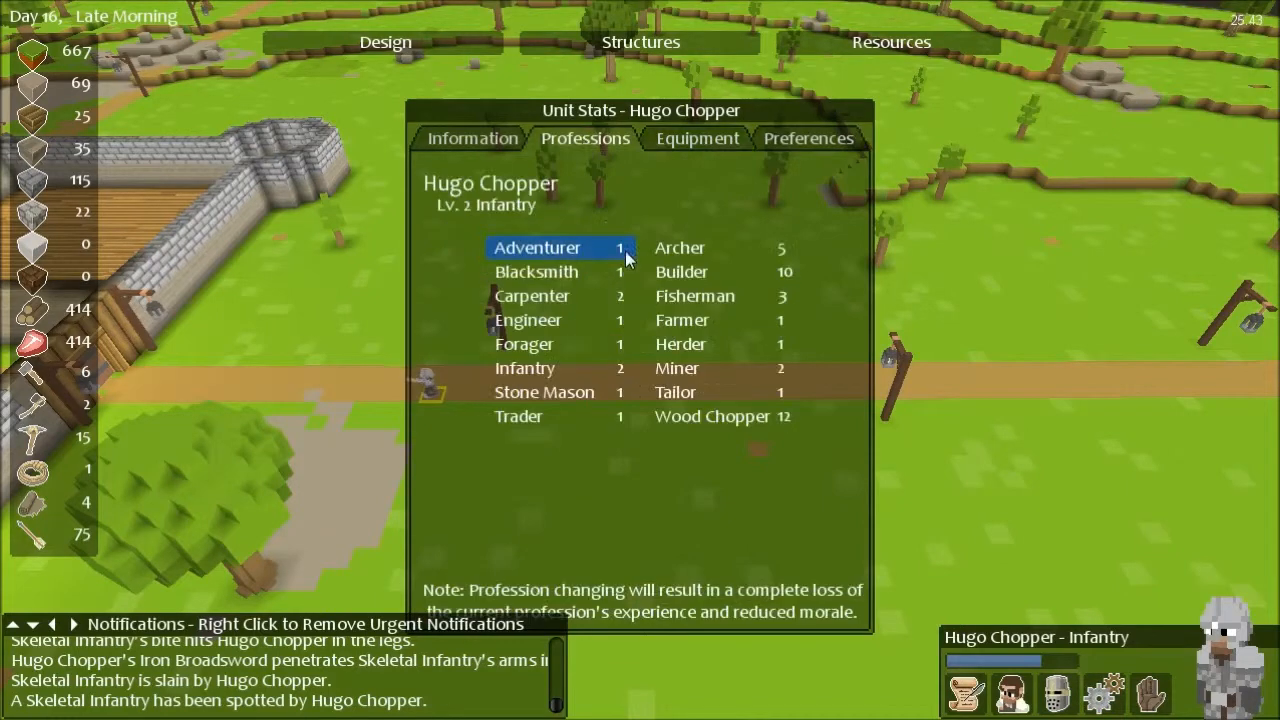
left_click(524, 344)
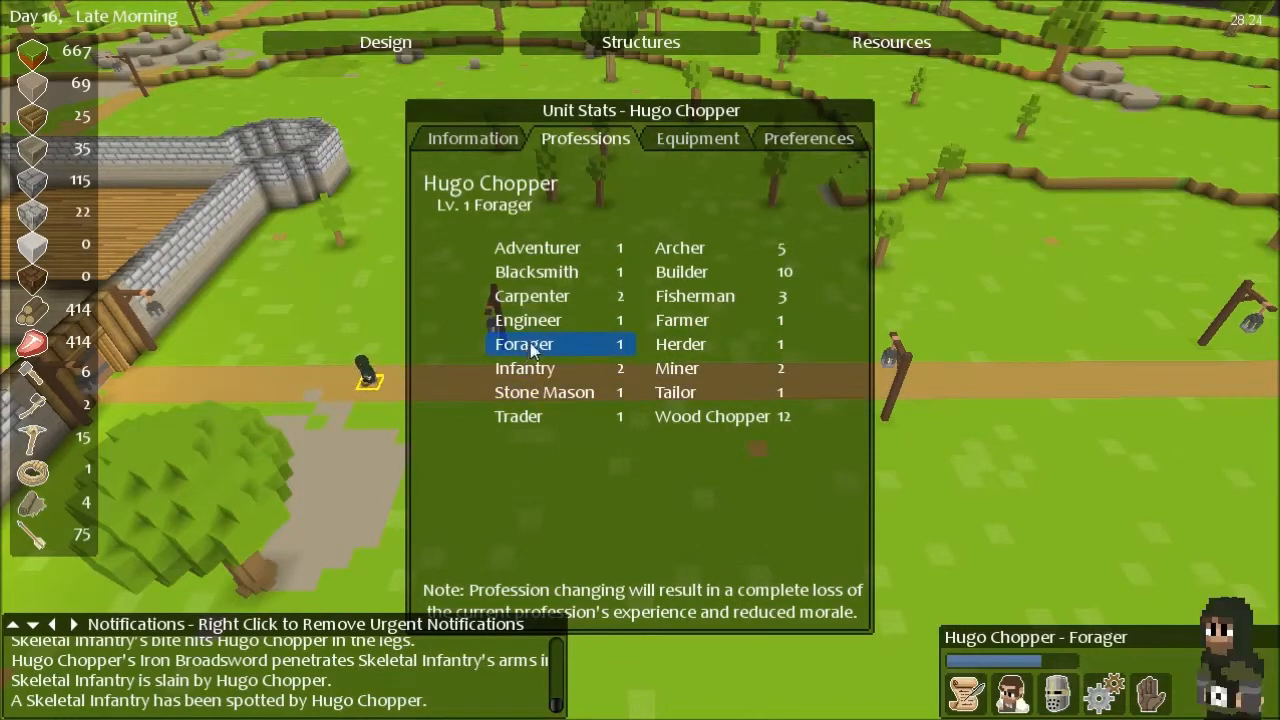
left_click(696, 138)
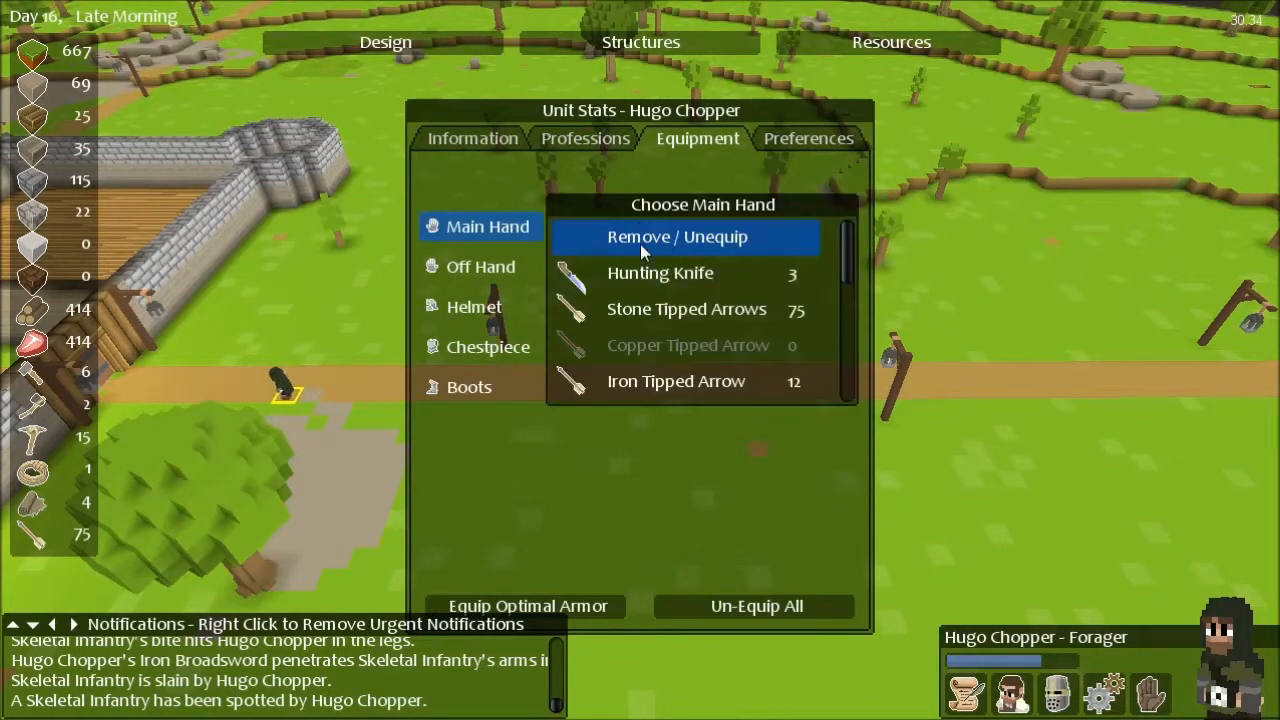
left_click(480, 266)
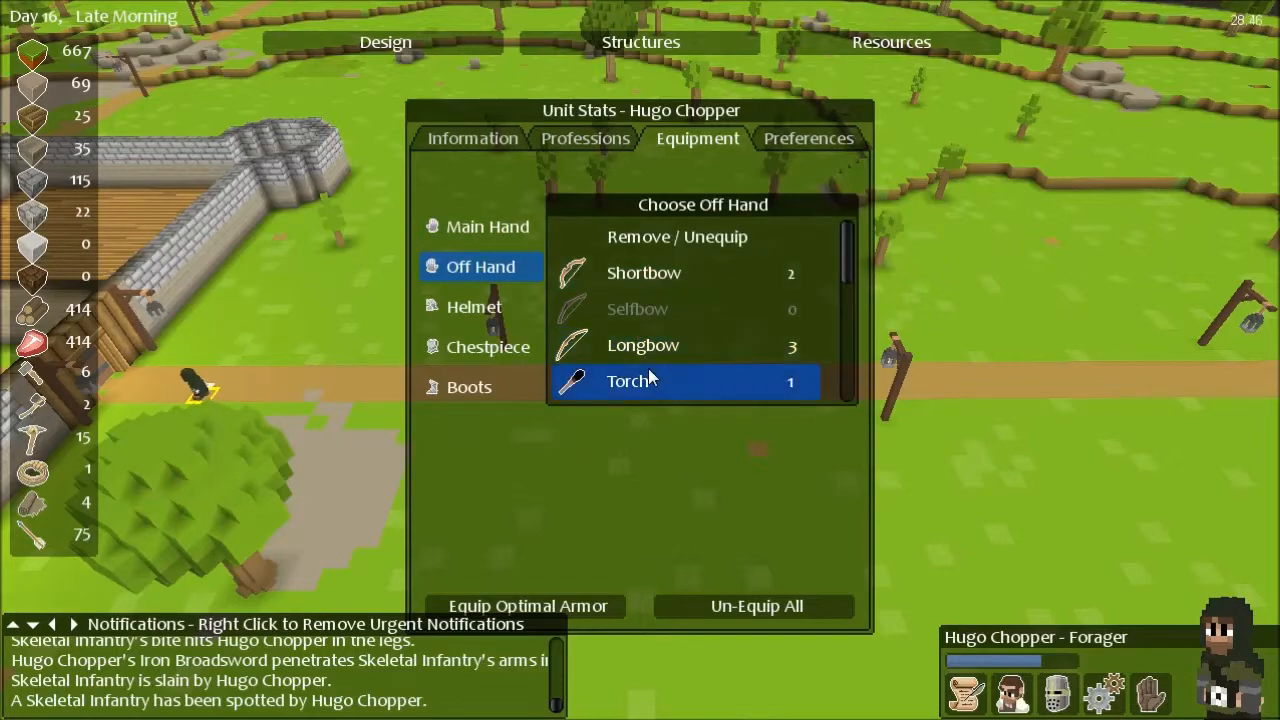